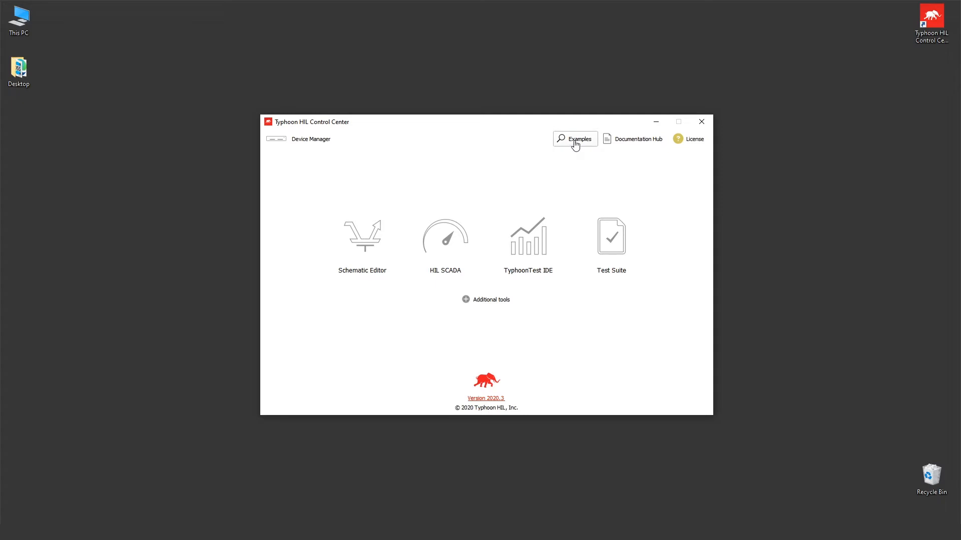
Step: Browse Examples to microgrid > energy storage > battery ESS (generic) and preview the battery inverter example
{"action": "left_click", "coordinate": [574, 139]}
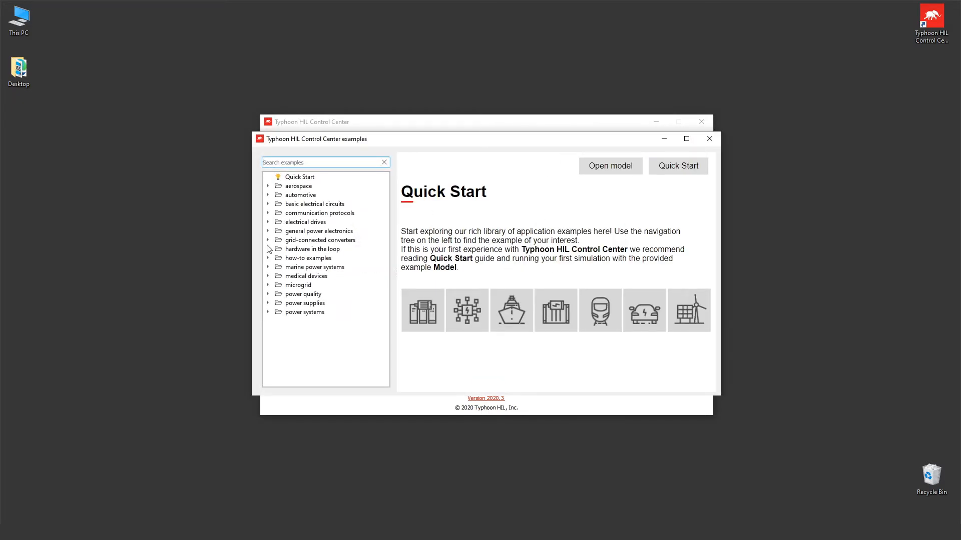
{"action": "left_click", "coordinate": [268, 285]}
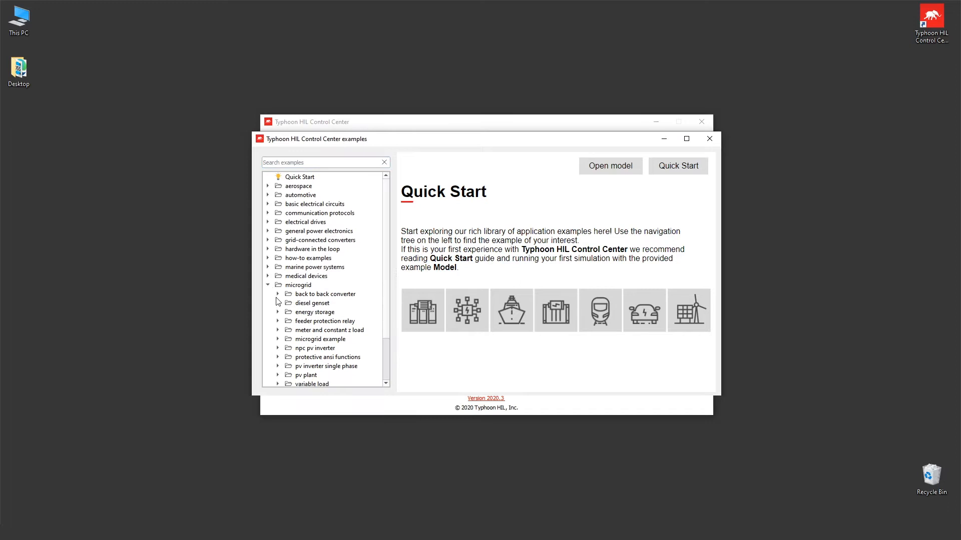
{"action": "left_click", "coordinate": [278, 311]}
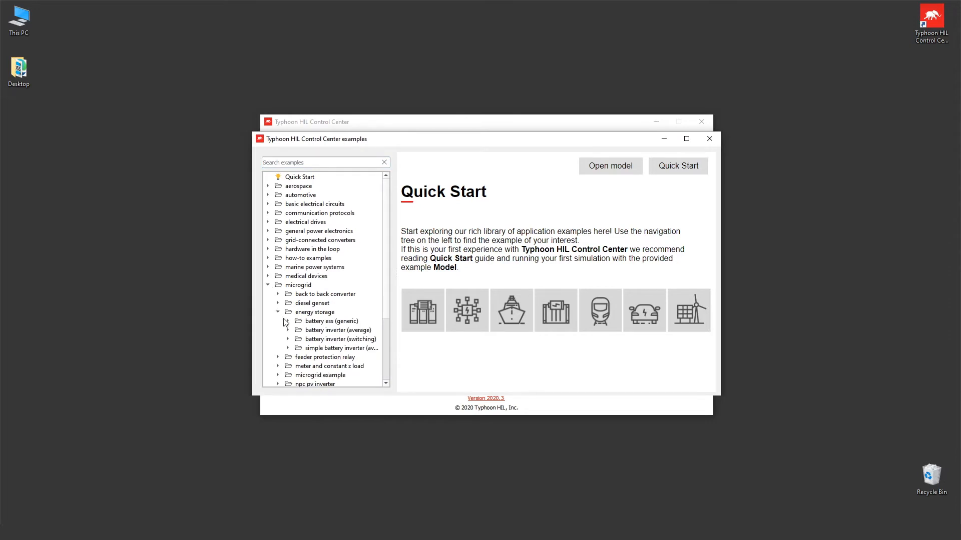
{"action": "left_click", "coordinate": [288, 329]}
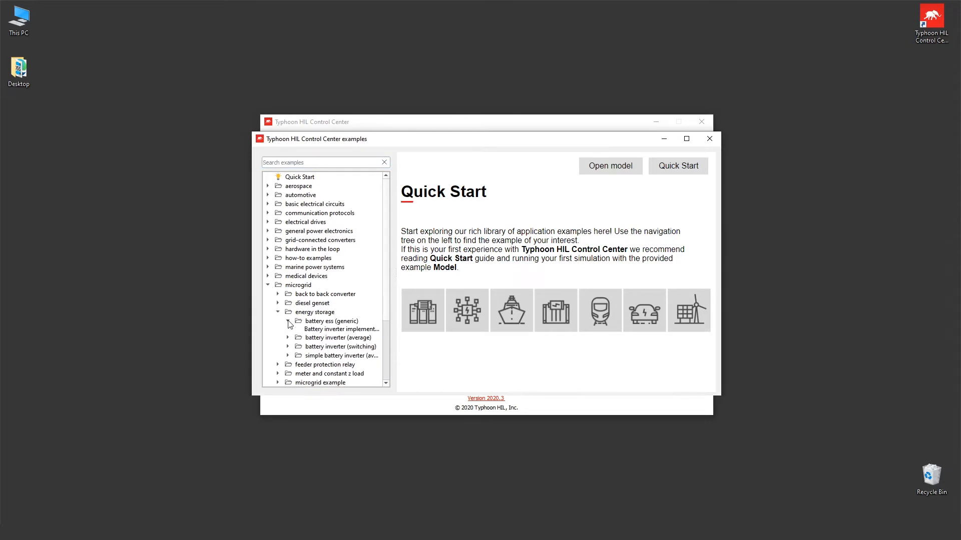
{"action": "left_click", "coordinate": [341, 329]}
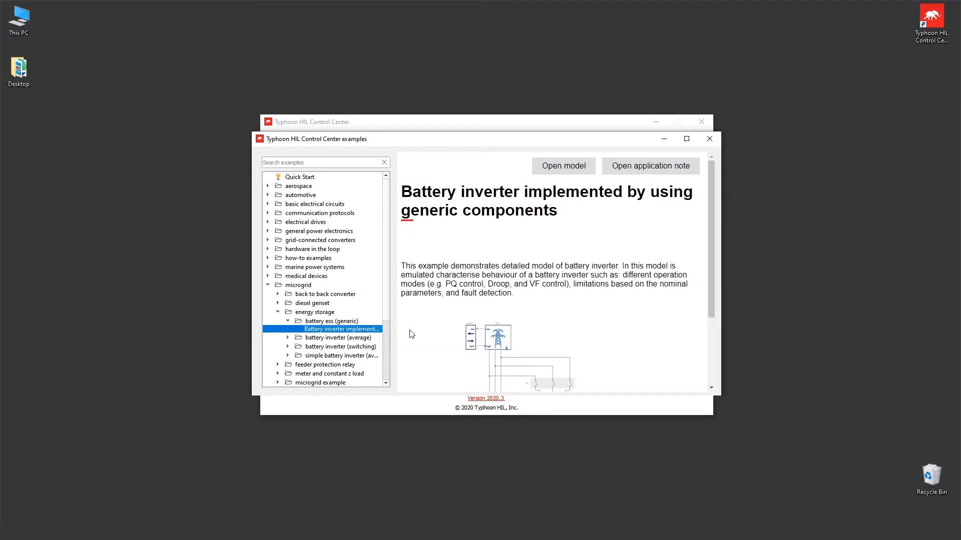
{"action": "mouse_move", "coordinate": [524, 273]}
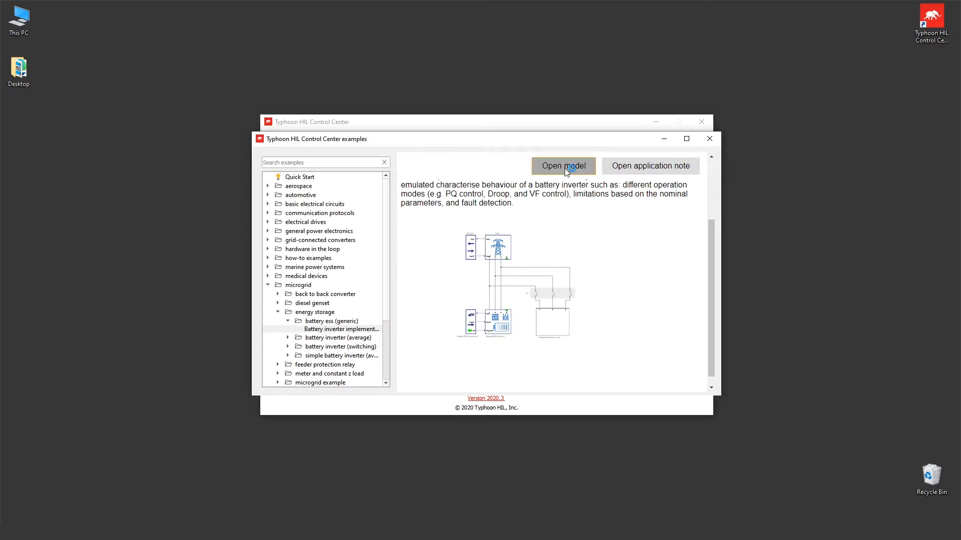
Step: Open the generic battery inverter example model in Schematic Editor
{"action": "left_click", "coordinate": [562, 166]}
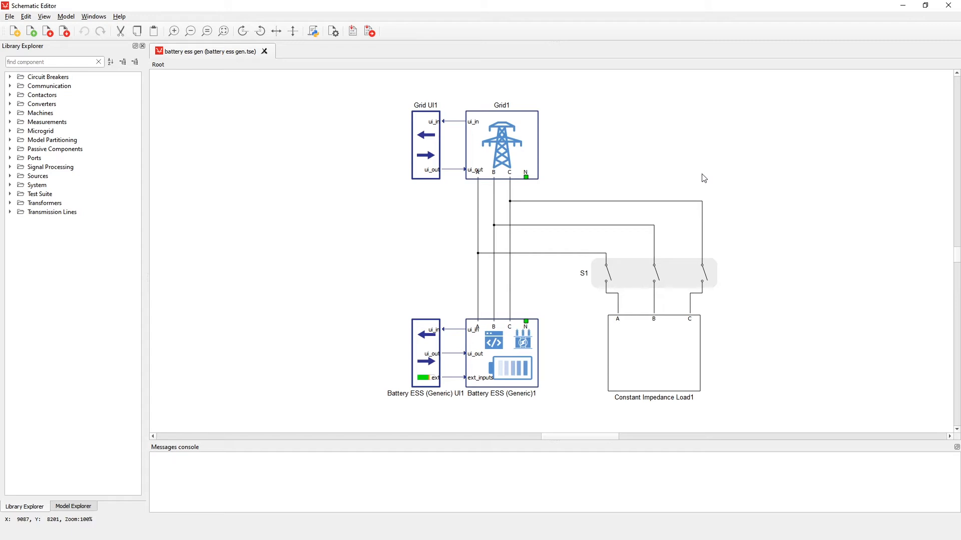
{"action": "mouse_move", "coordinate": [585, 344]}
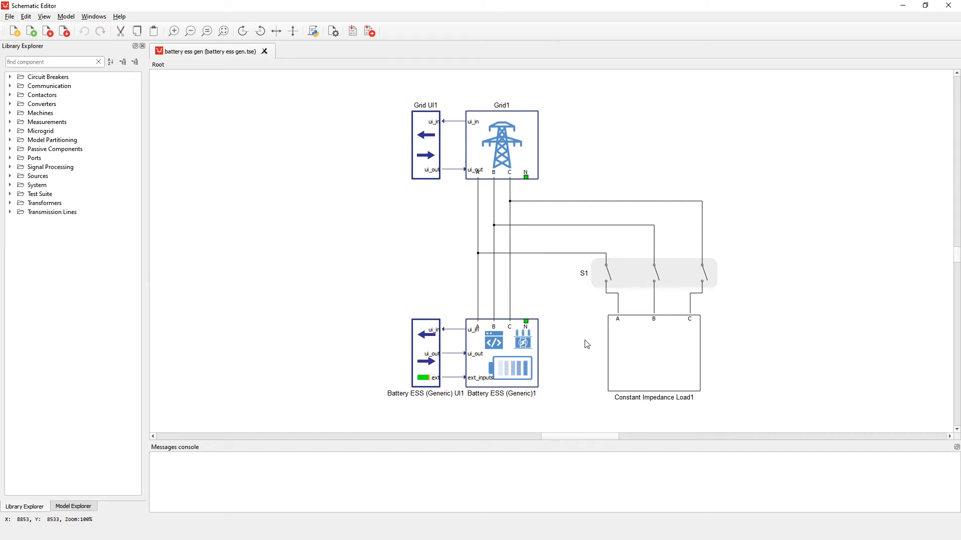
{"action": "mouse_move", "coordinate": [582, 356]}
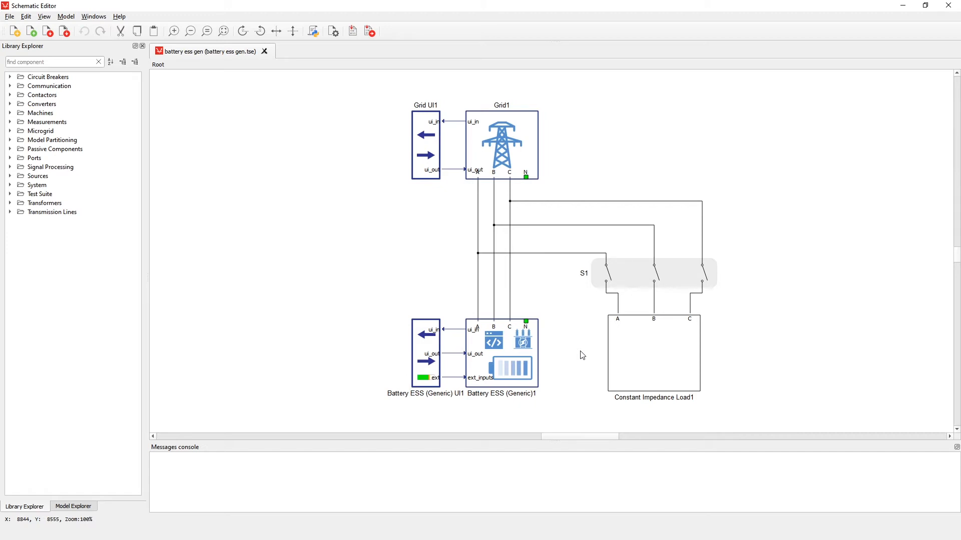
{"action": "mouse_move", "coordinate": [551, 390]}
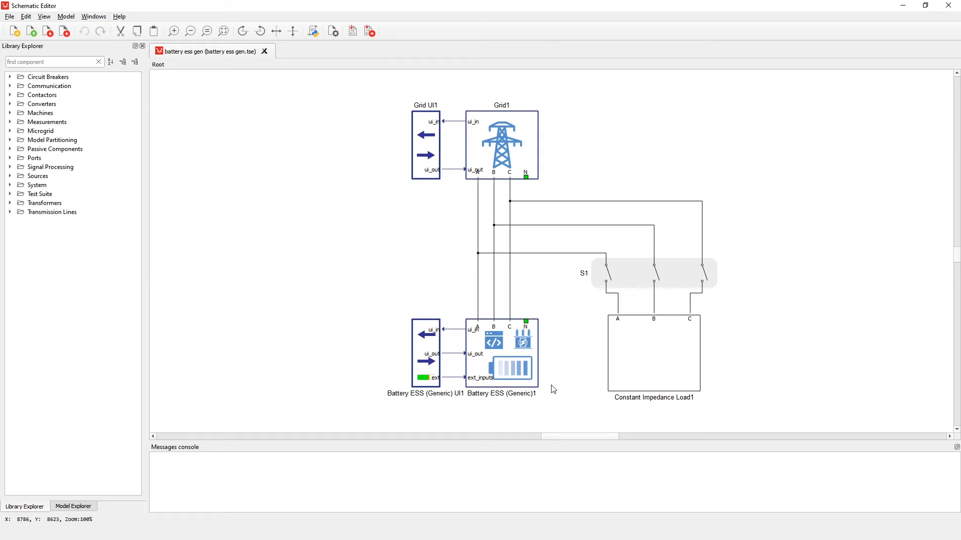
Step: Keep Germany as Battery ESS (Generic)1's LVRT grid code and preview its LVRT curve
{"action": "double_click", "coordinate": [508, 352]}
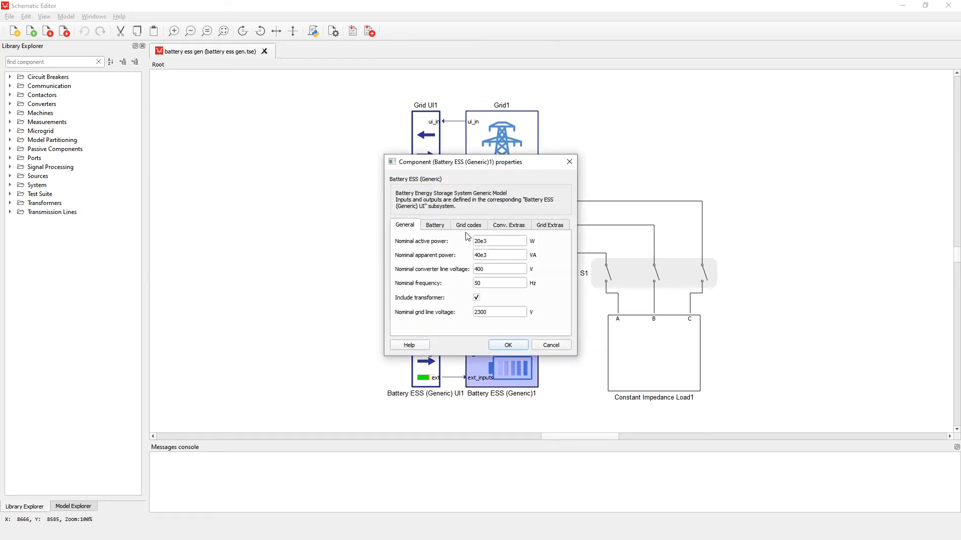
{"action": "left_click", "coordinate": [468, 225]}
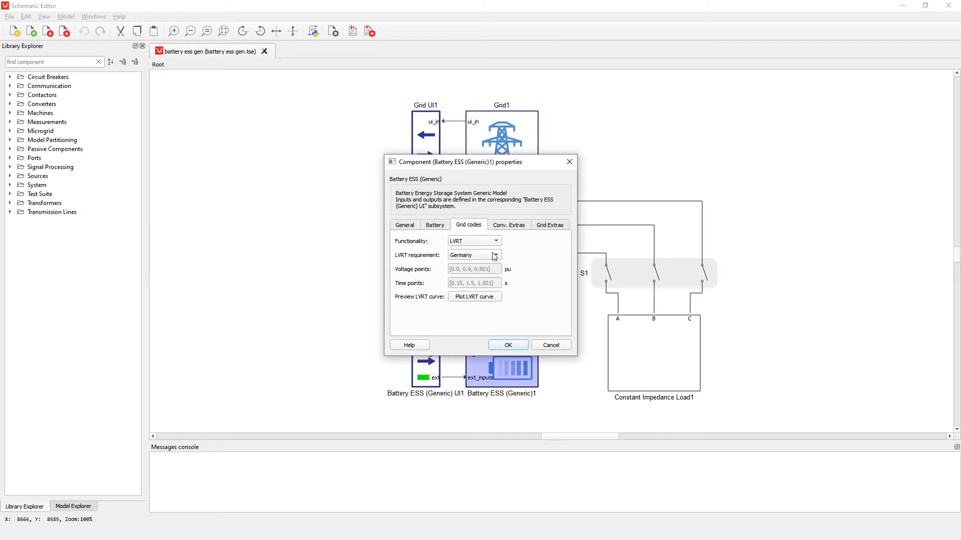
{"action": "left_click", "coordinate": [494, 255]}
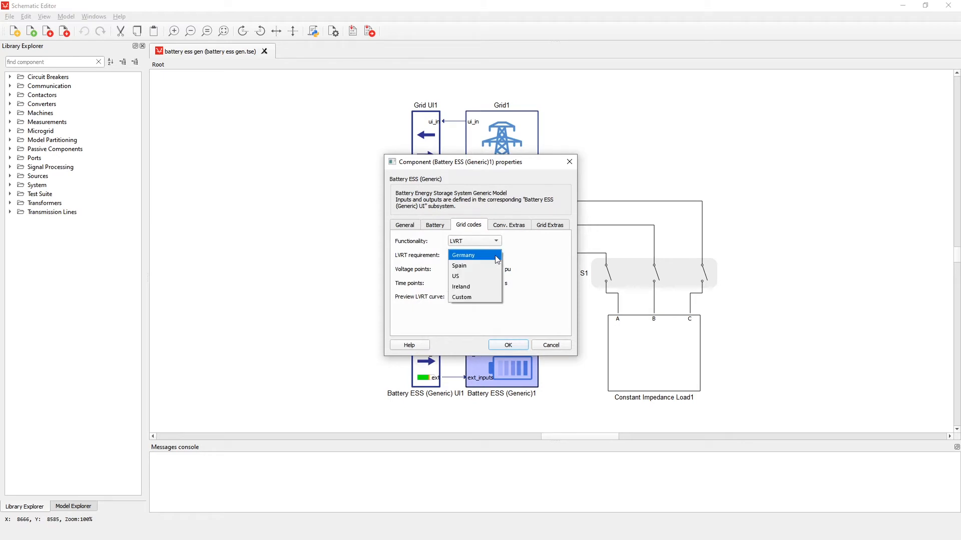
{"action": "mouse_move", "coordinate": [526, 260]}
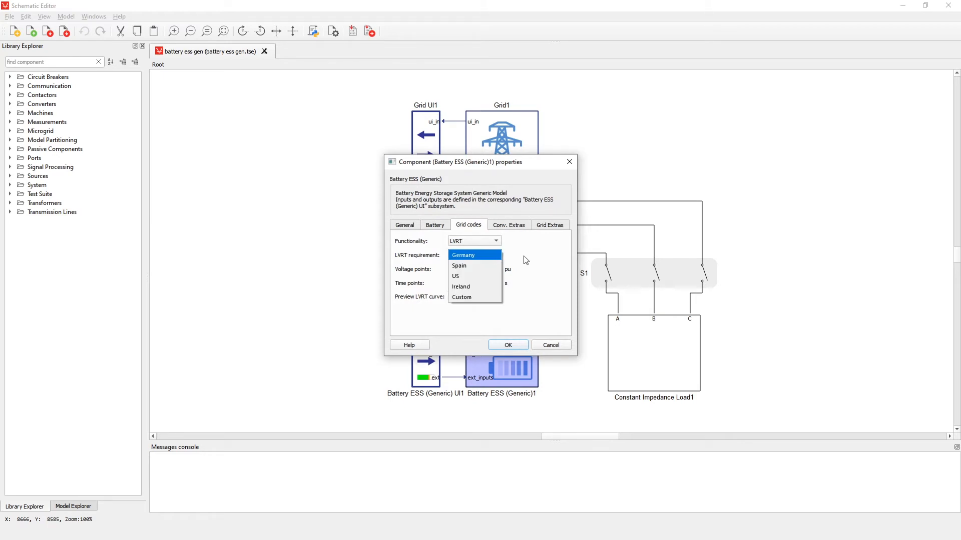
{"action": "left_click", "coordinate": [463, 255]}
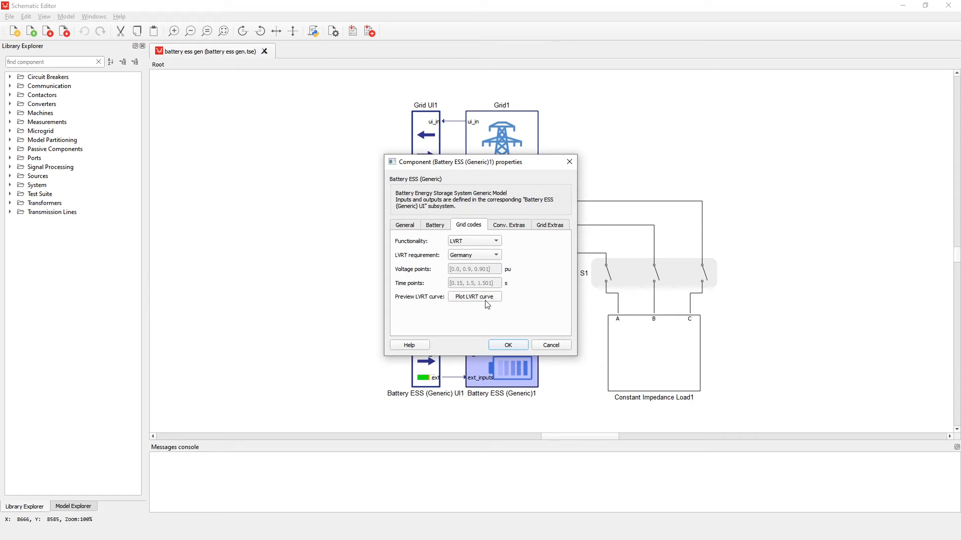
{"action": "left_click", "coordinate": [474, 297]}
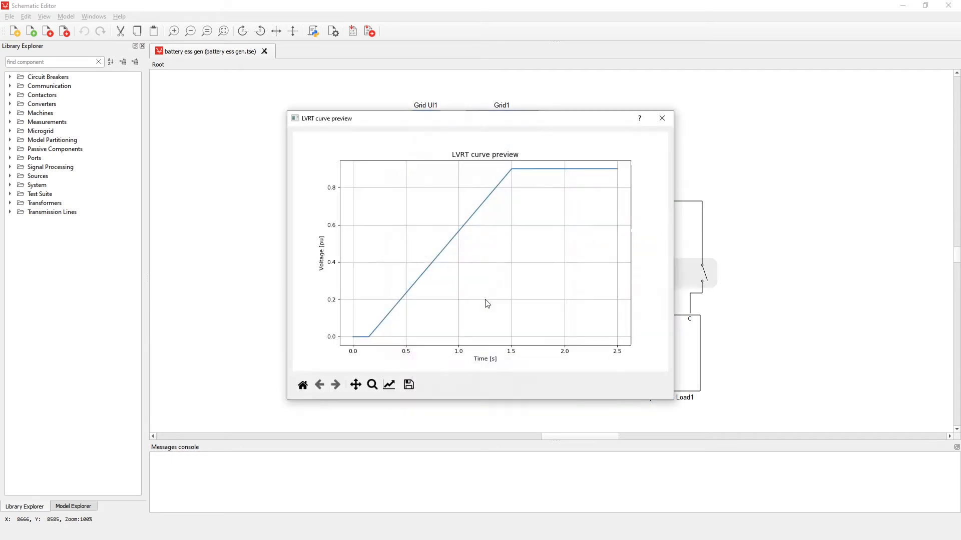
{"action": "mouse_move", "coordinate": [665, 132]}
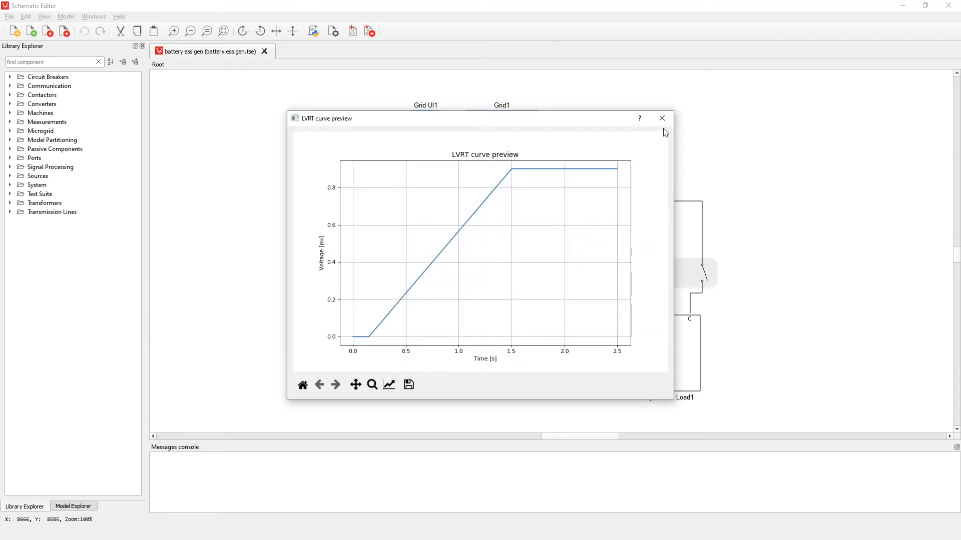
{"action": "left_click", "coordinate": [662, 118]}
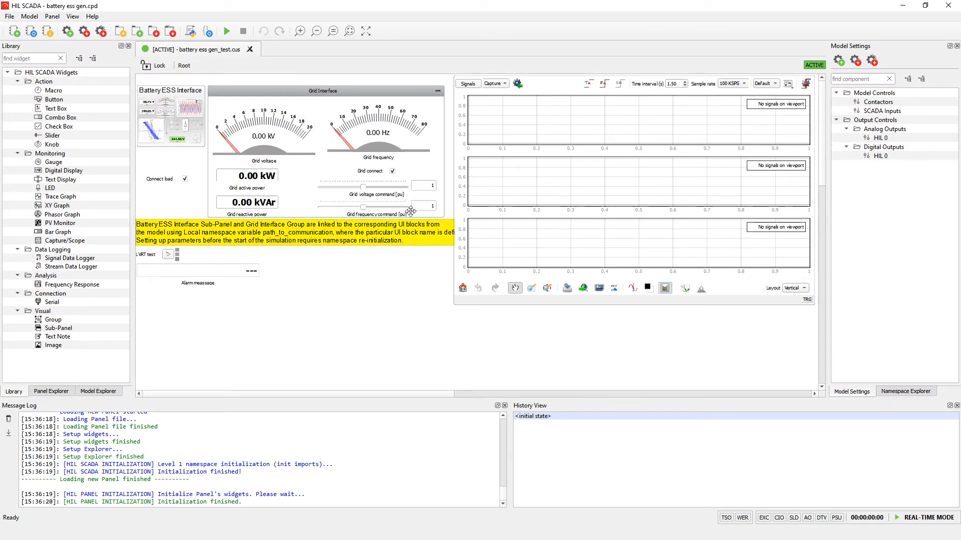
{"action": "mouse_move", "coordinate": [409, 170]}
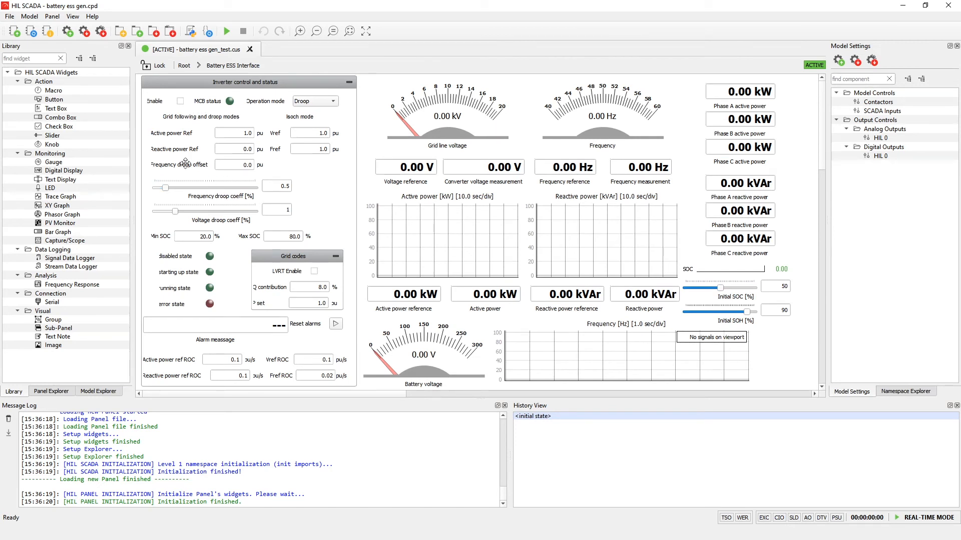
{"action": "mouse_move", "coordinate": [338, 189]}
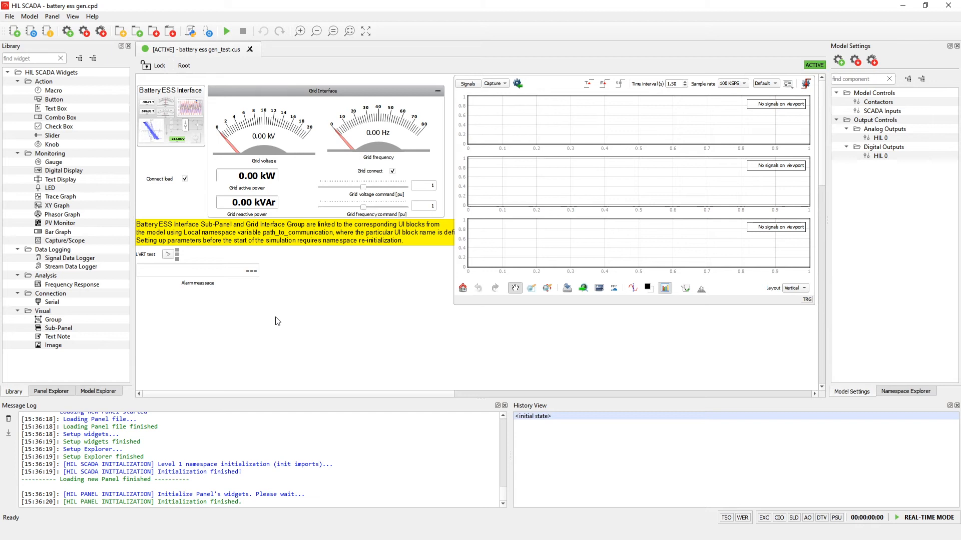
{"action": "mouse_move", "coordinate": [227, 30]}
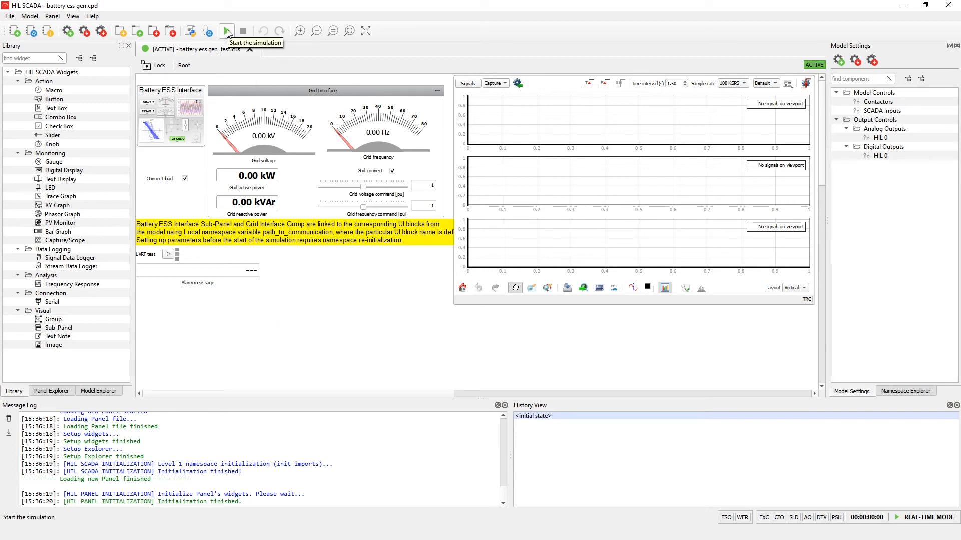
Step: Start the simulation and enable the inverter in grid following mode
{"action": "left_click", "coordinate": [227, 31]}
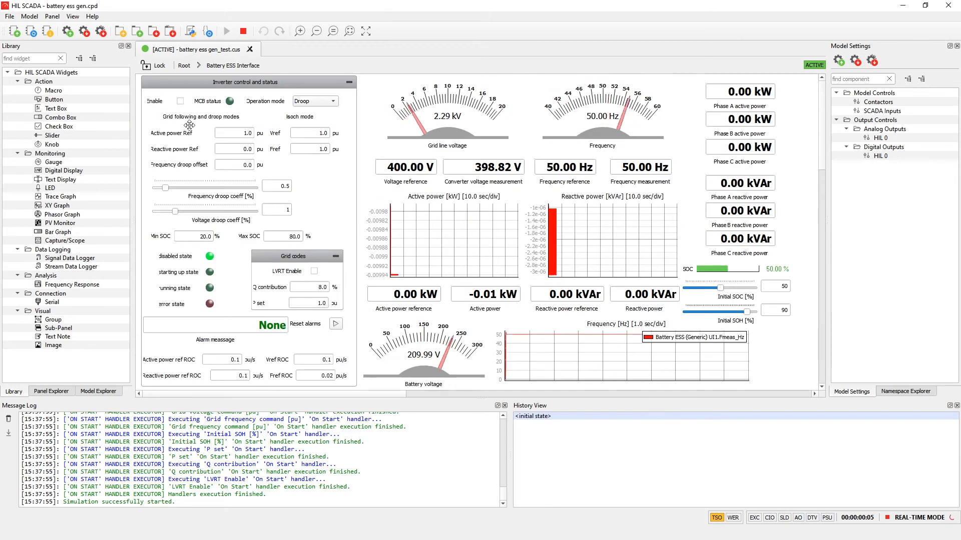
{"action": "left_click", "coordinate": [181, 101]}
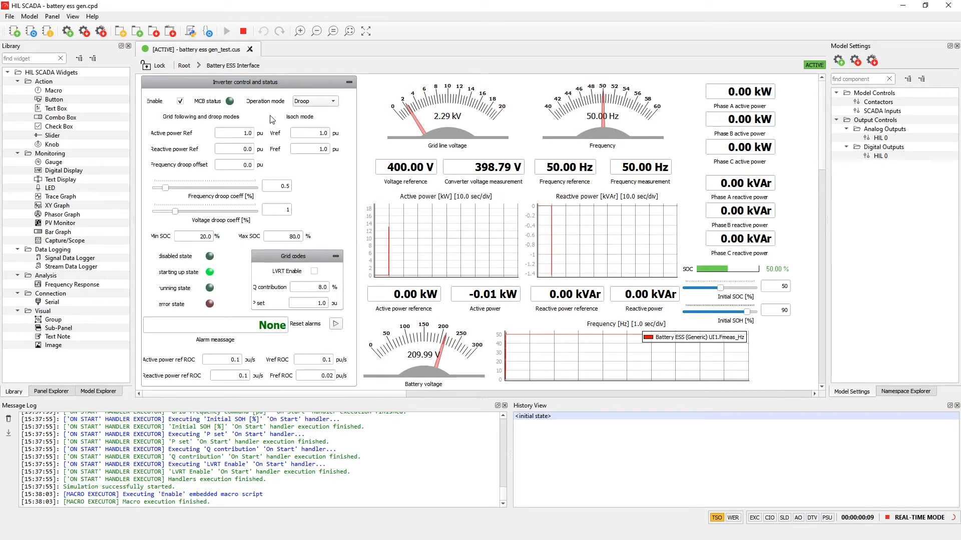
{"action": "left_click", "coordinate": [314, 101]}
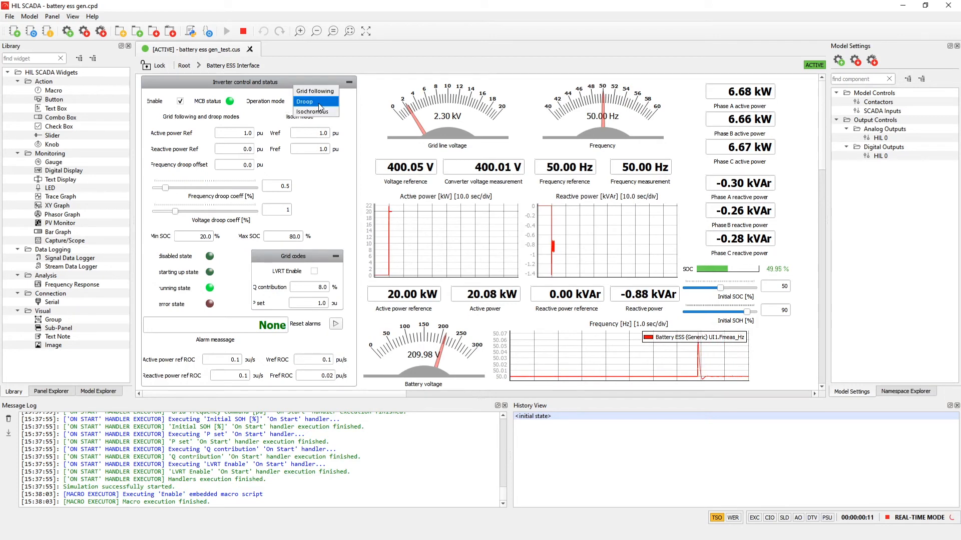
{"action": "left_click", "coordinate": [315, 91]}
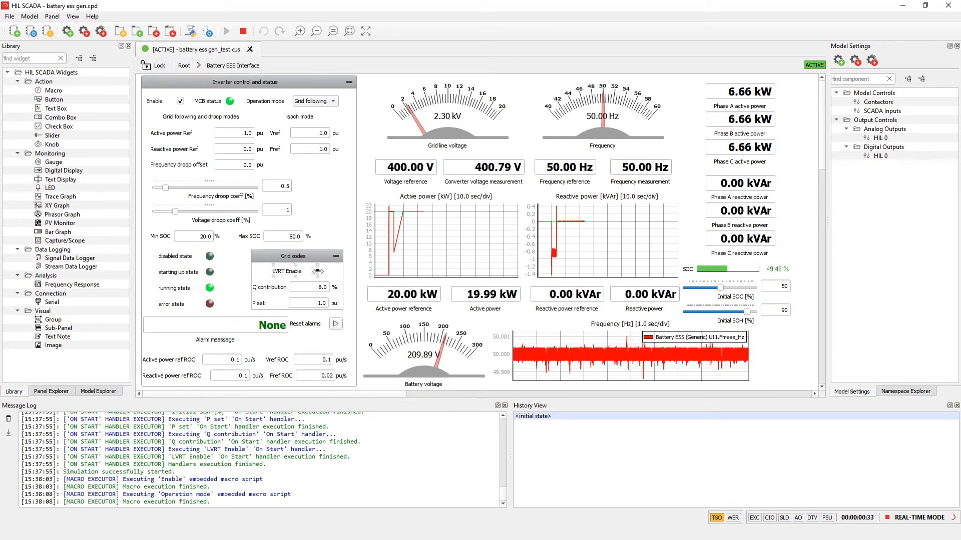
Step: Enable LVRT with 5 % Q contribution and return to the root panel
{"action": "left_click", "coordinate": [315, 270]}
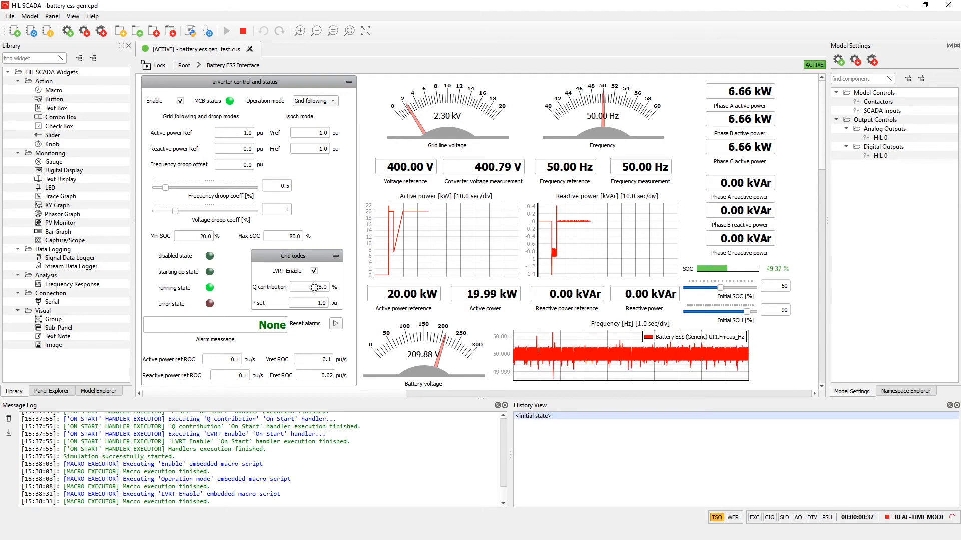
{"action": "triple_click", "coordinate": [314, 287]}
{"action": "type", "text": "5"}
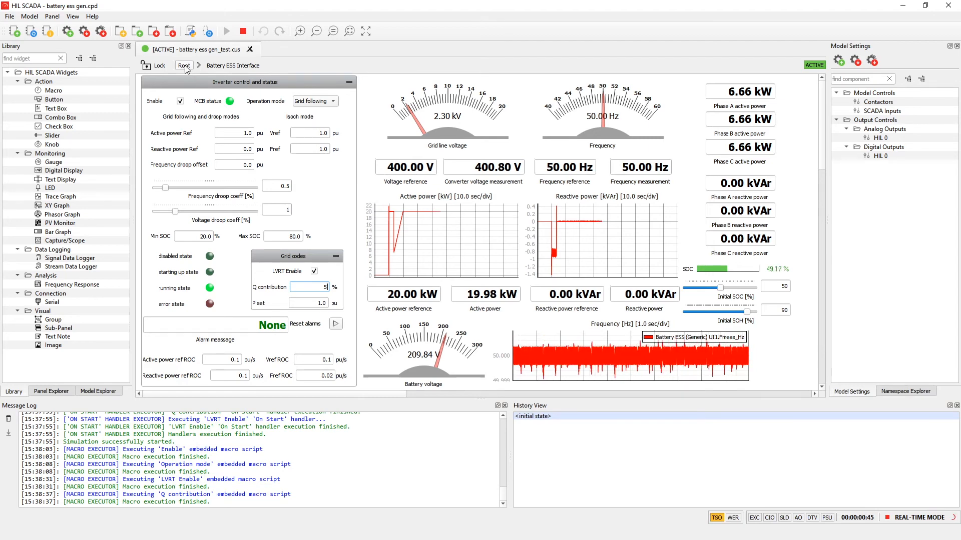
{"action": "left_click", "coordinate": [184, 65]}
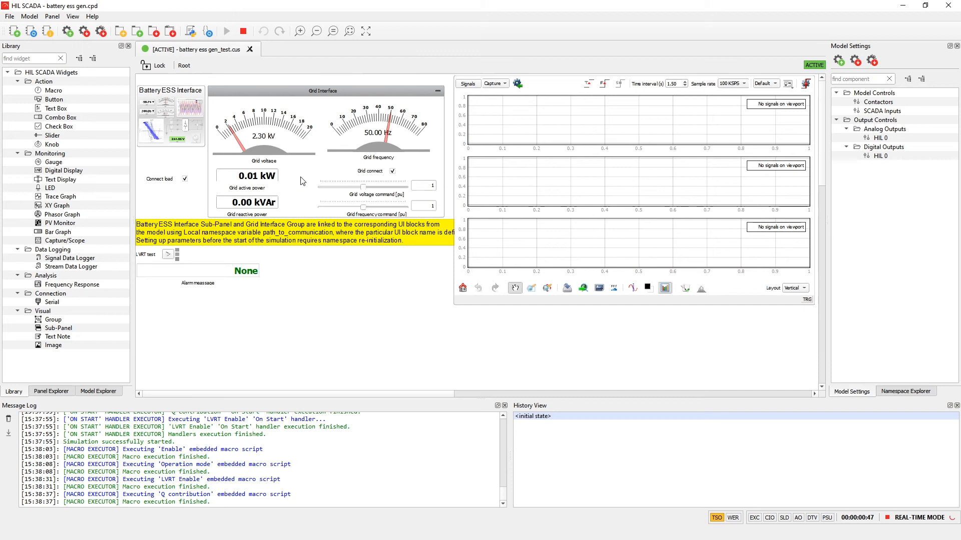
{"action": "mouse_move", "coordinate": [253, 301]}
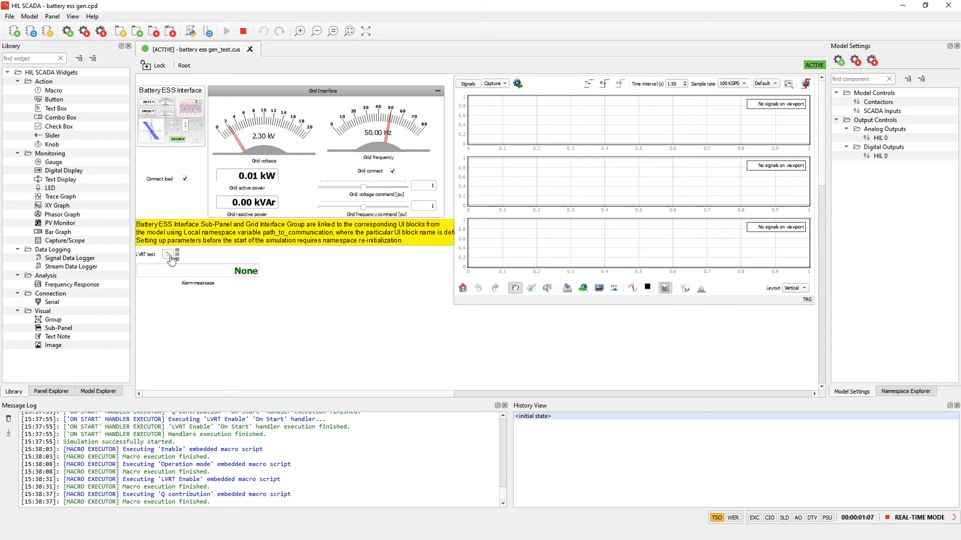
Step: Trigger the LVRT test from the root panel to capture currents, voltages and LVRT status
{"action": "left_click", "coordinate": [168, 254]}
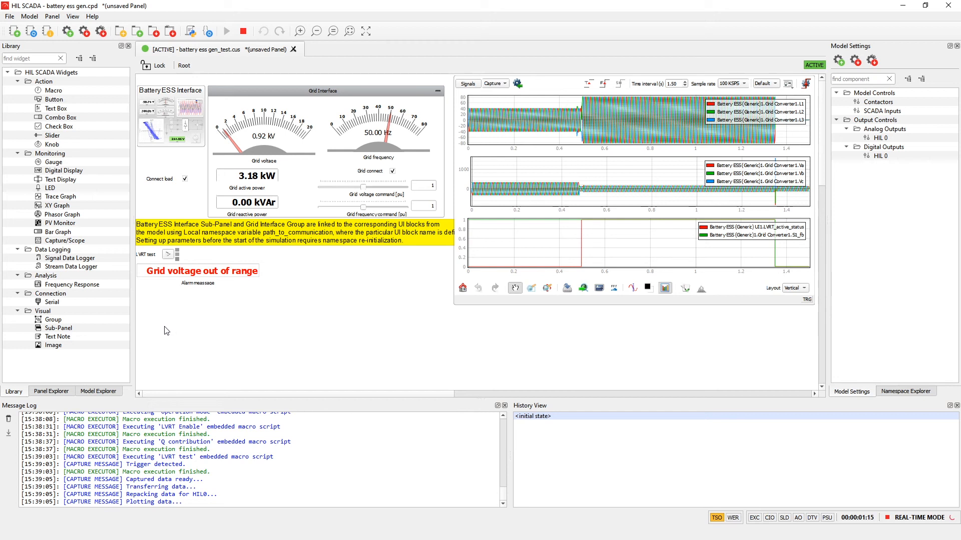
{"action": "mouse_move", "coordinate": [570, 357]}
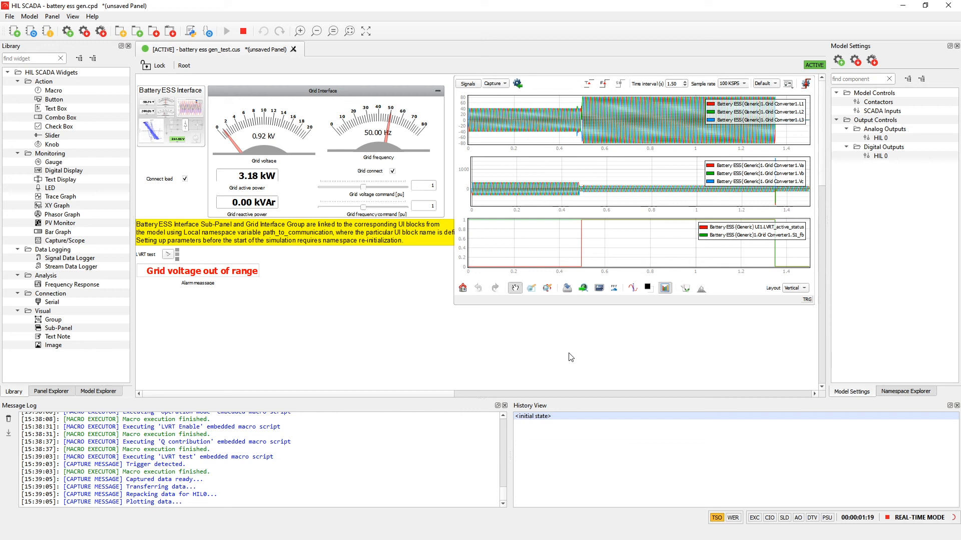
{"action": "mouse_move", "coordinate": [757, 216]}
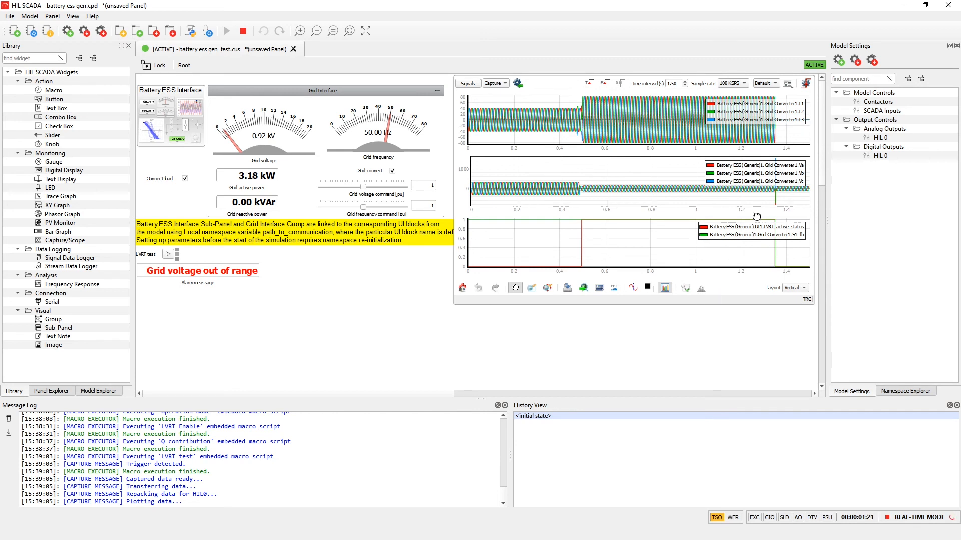
{"action": "mouse_move", "coordinate": [796, 171]}
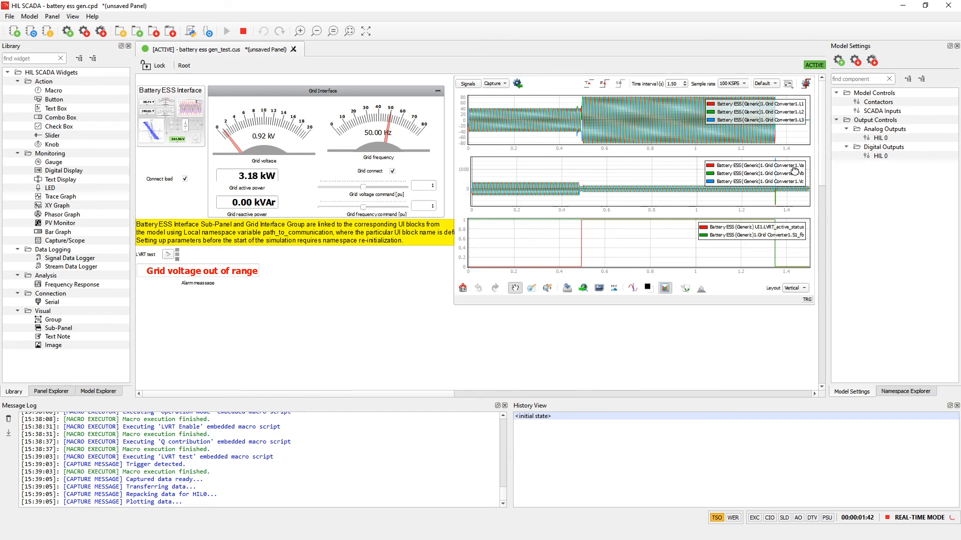
{"action": "mouse_move", "coordinate": [946, 154]}
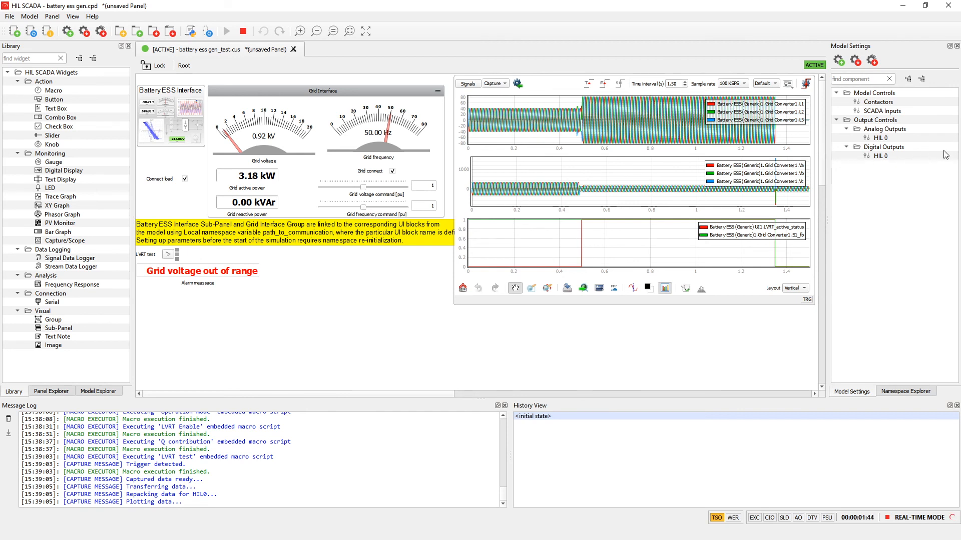